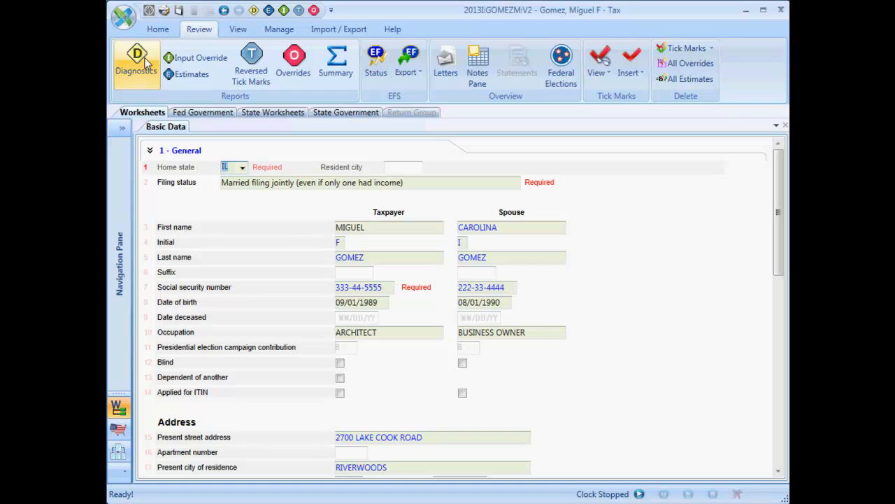
# Step: Bring up the Diagnostics interactive report showing the Form 2210 prior-year tax caution
pyautogui.click(137, 63)
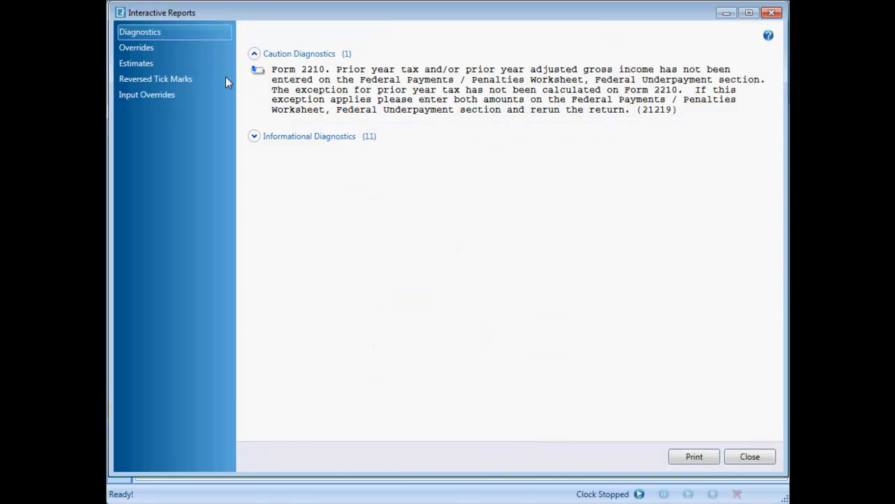
pyautogui.moveTo(263, 83)
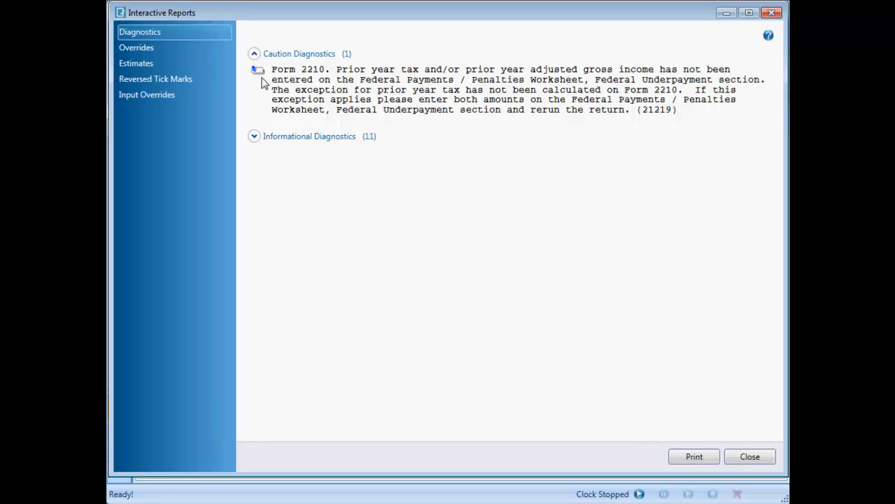
# Step: Enter 19,000 as Prior year tax on the Penalties worksheet, then return to federal government forms
pyautogui.click(750, 456)
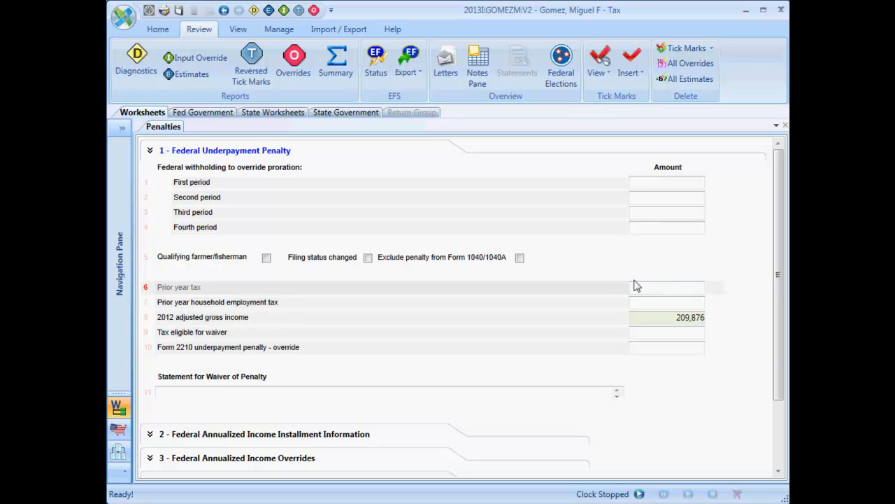
pyautogui.write('19,000')
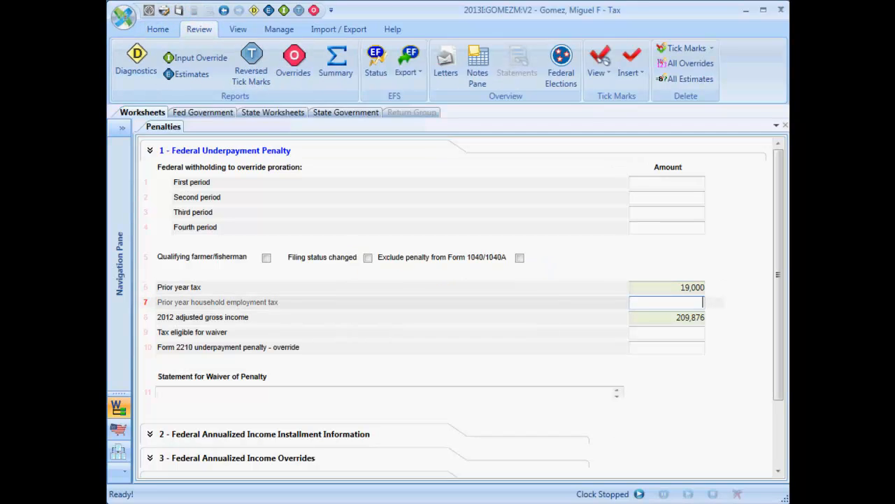
pyautogui.click(206, 109)
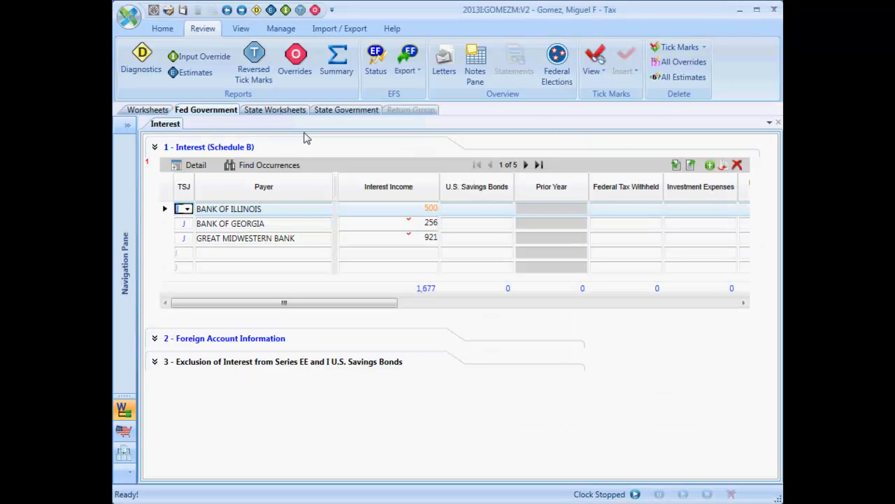
pyautogui.moveTo(253, 57)
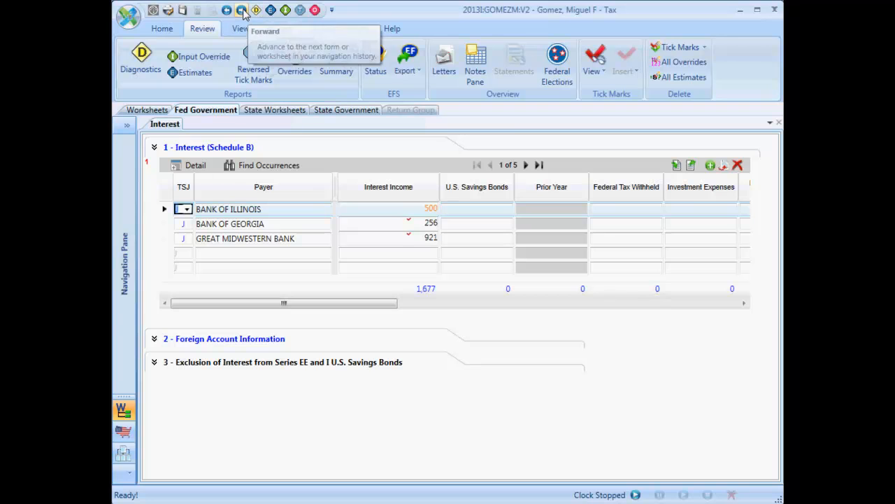
# Step: Move forward to Form 1040 and review the income lines totaling 218,456
pyautogui.click(241, 10)
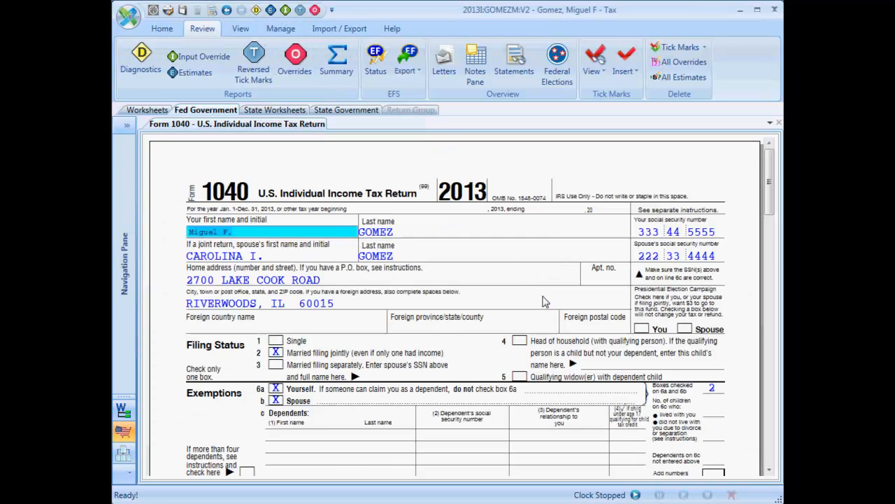
pyautogui.scroll(-3)
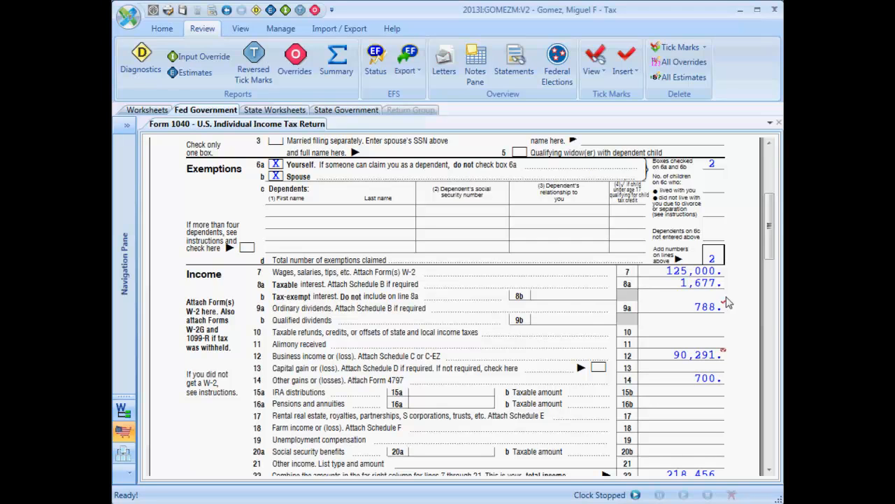
pyautogui.click(623, 62)
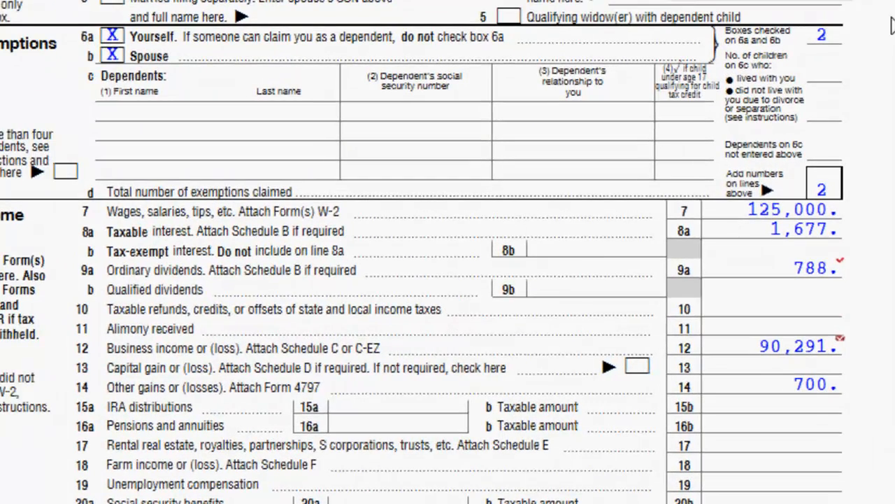
pyautogui.scroll(-3)
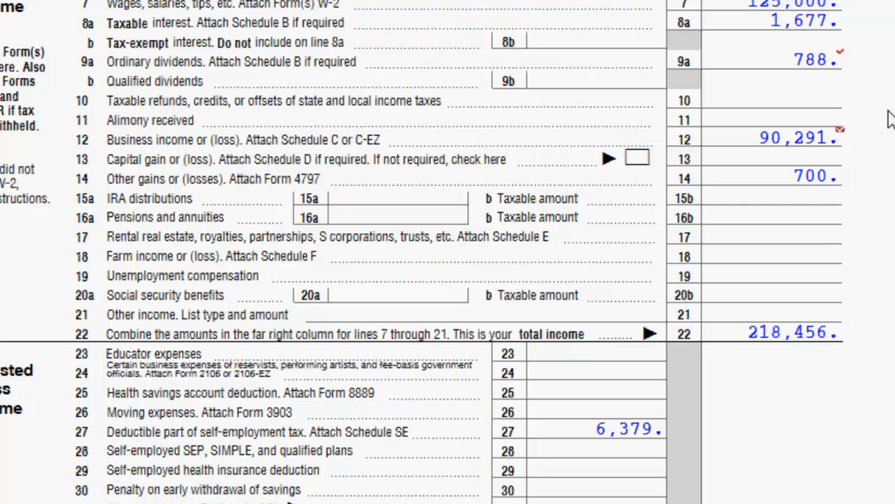
pyautogui.moveTo(867, 140)
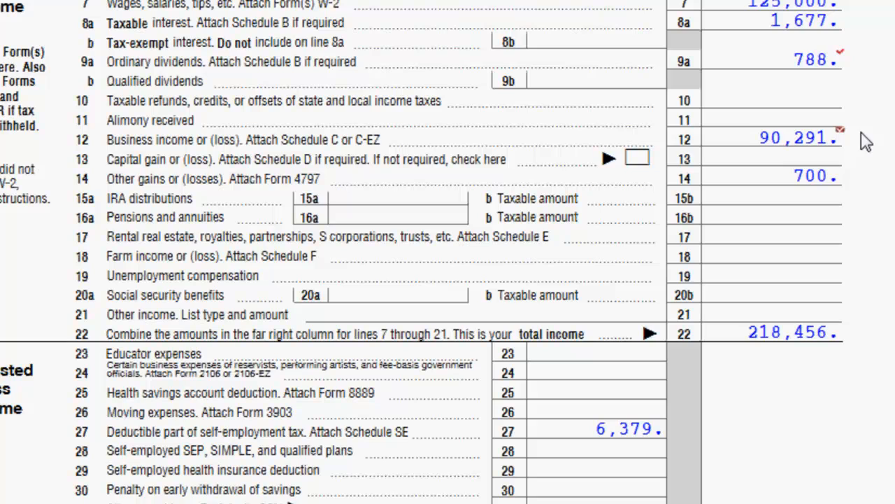
pyautogui.scroll(-3)
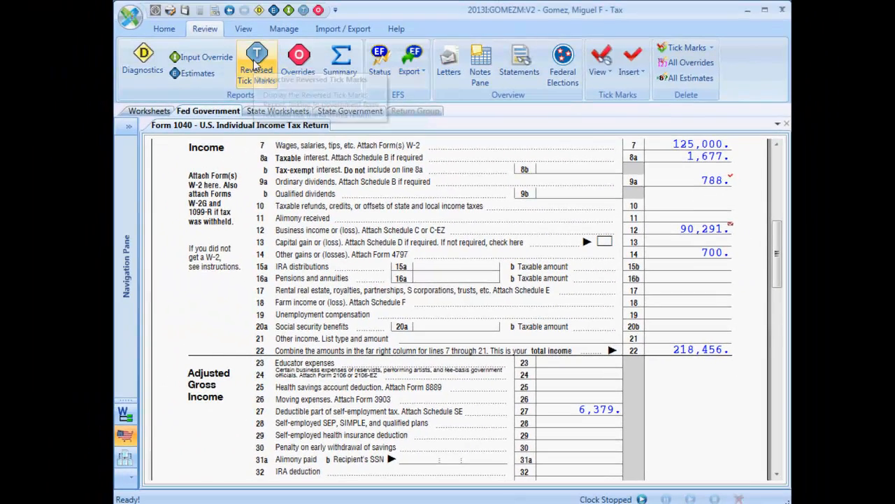
pyautogui.moveTo(256, 59)
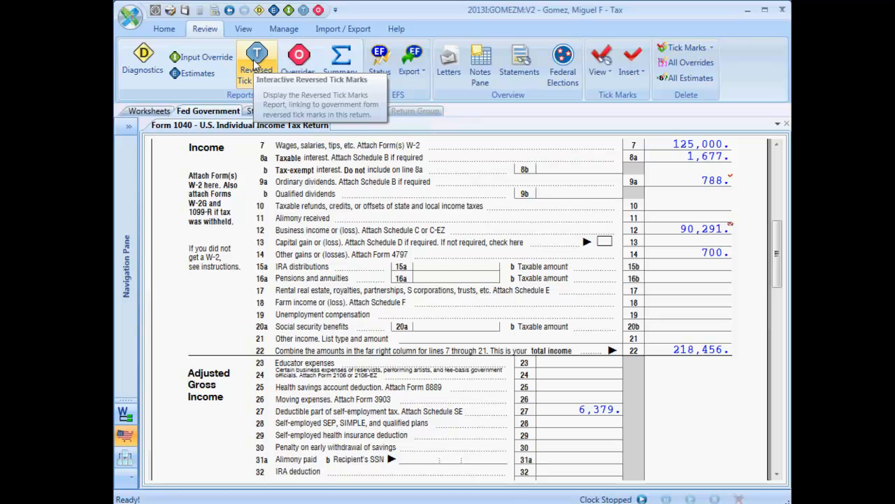
# Step: List reversed tick marks and jump to the flagged Schedule B
pyautogui.click(256, 58)
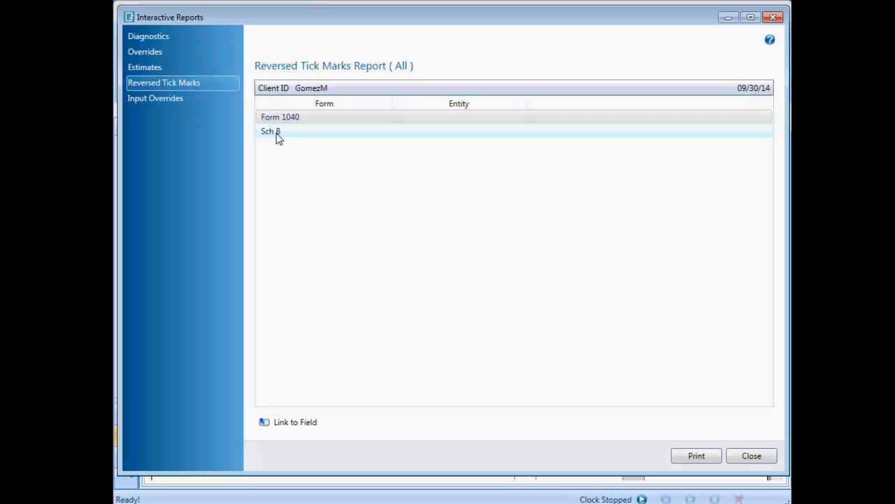
pyautogui.click(270, 131)
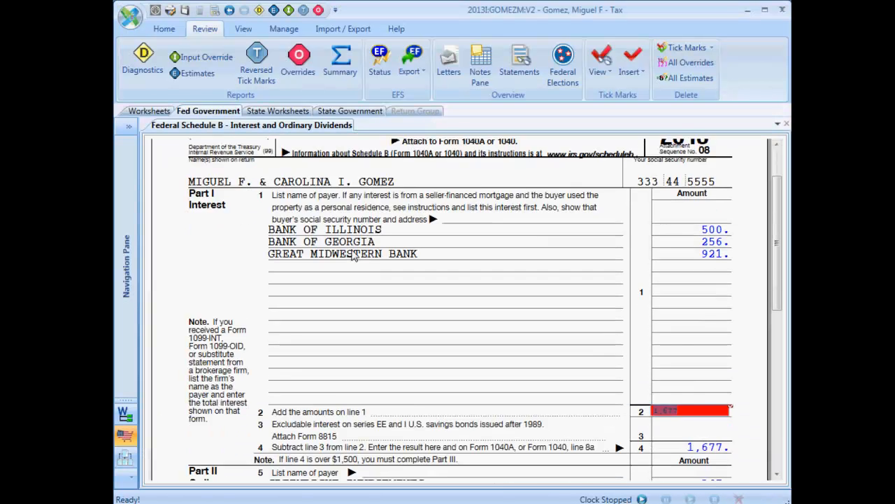
# Step: Remove the reversed tick mark from the Schedule B line 2 interest total, now 1,477
pyautogui.scroll(-3)
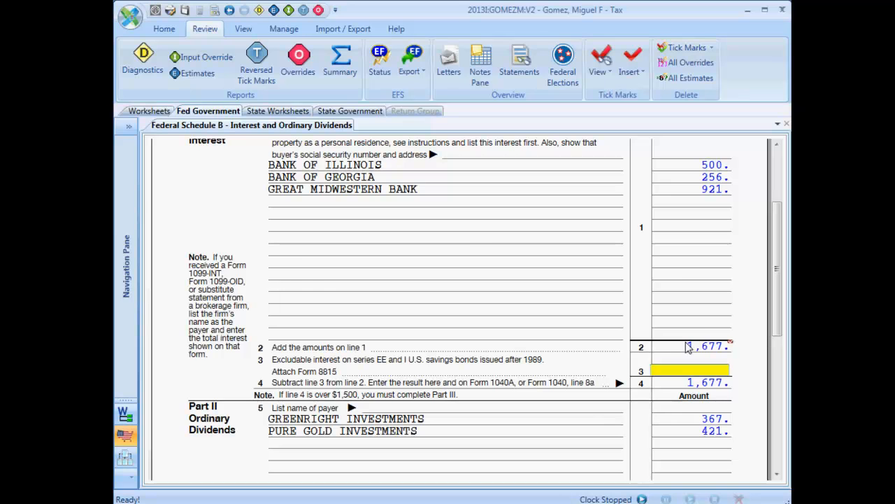
pyautogui.rightClick(707, 347)
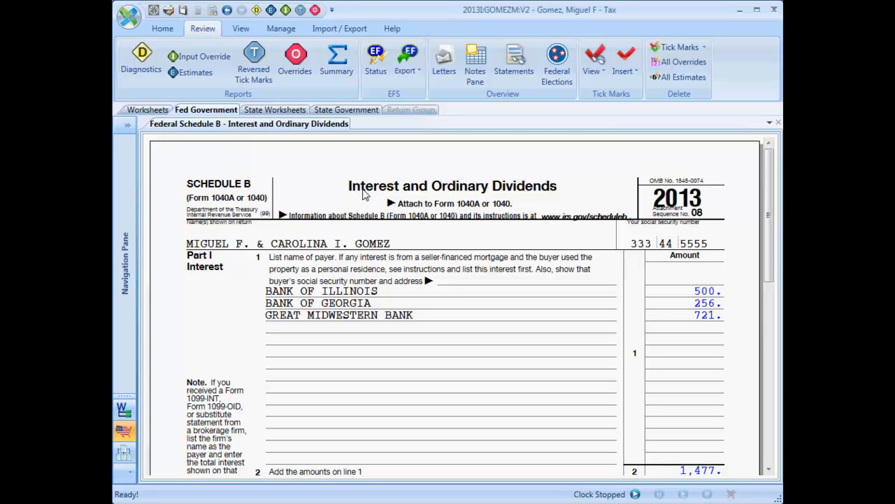
pyautogui.moveTo(154, 175)
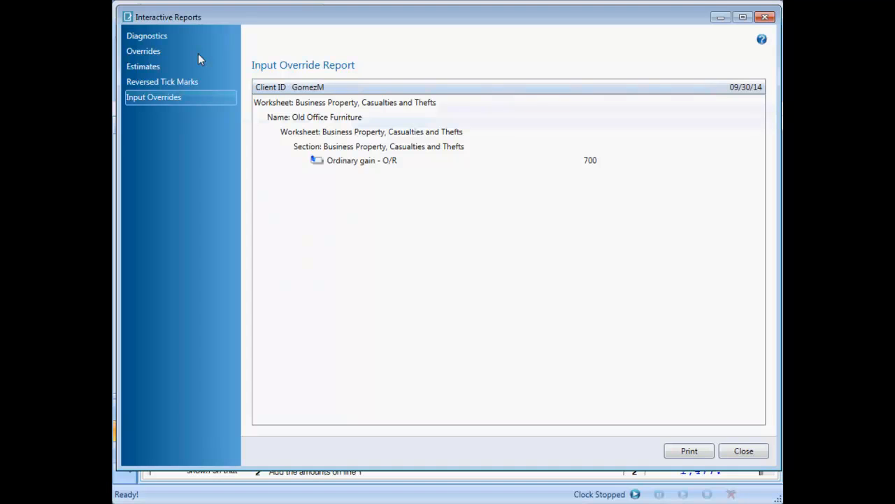
pyautogui.moveTo(159, 53)
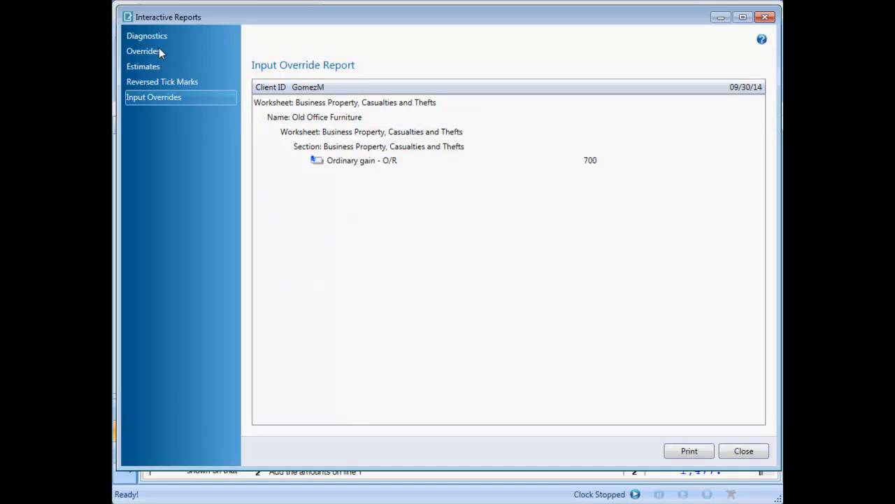
# Step: View the Field Override report, then the Field Estimate report listing Bank of Illinois interest of 500
pyautogui.click(143, 51)
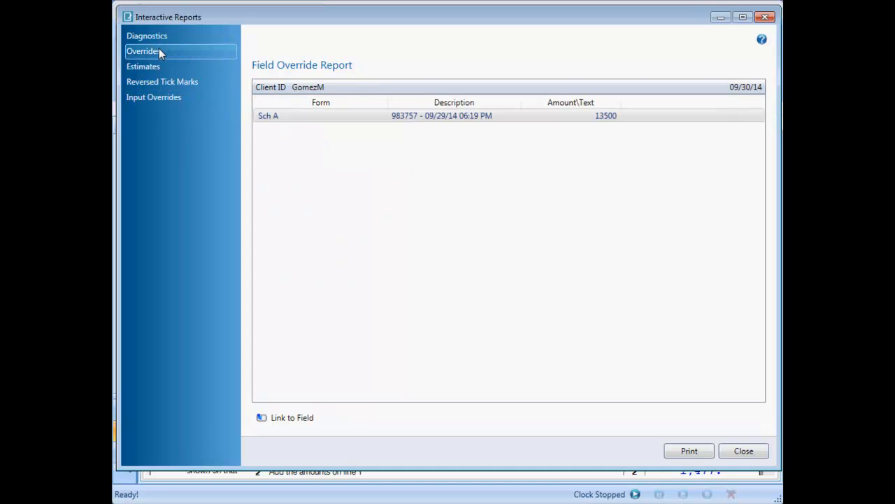
pyautogui.click(143, 66)
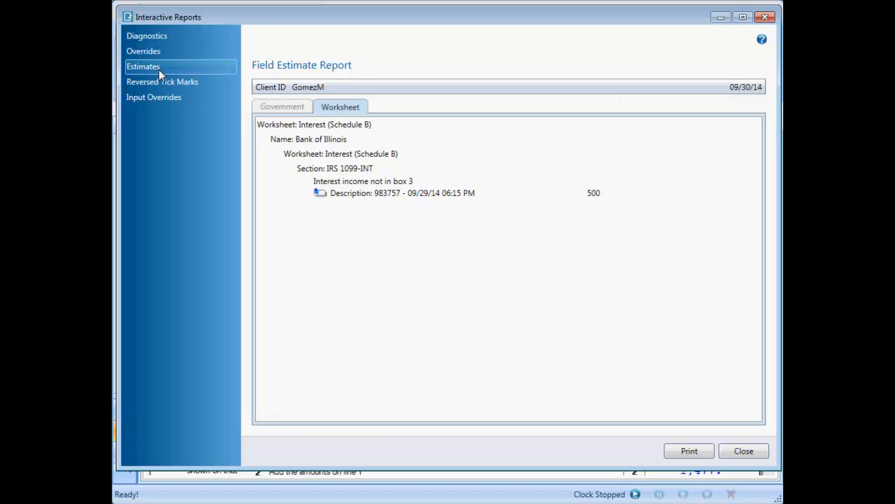